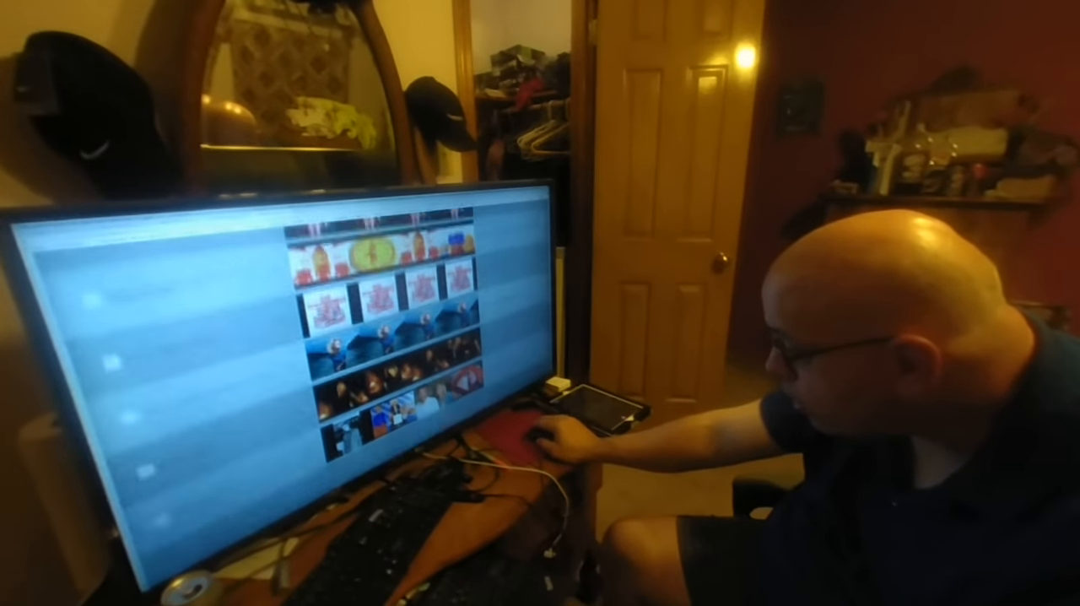
scroll(down, 3)
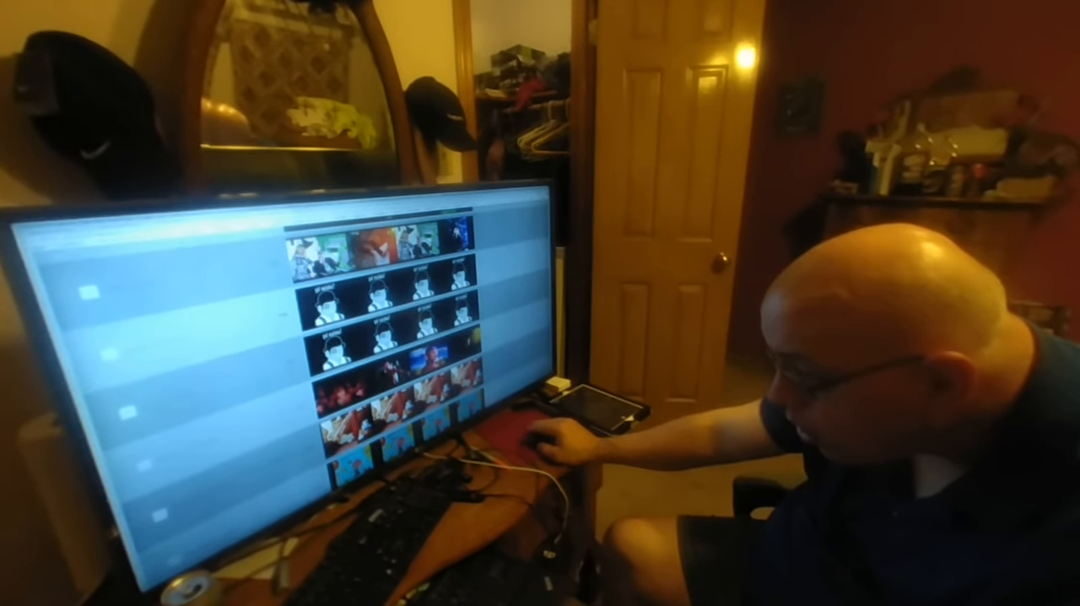
scroll(down, 3)
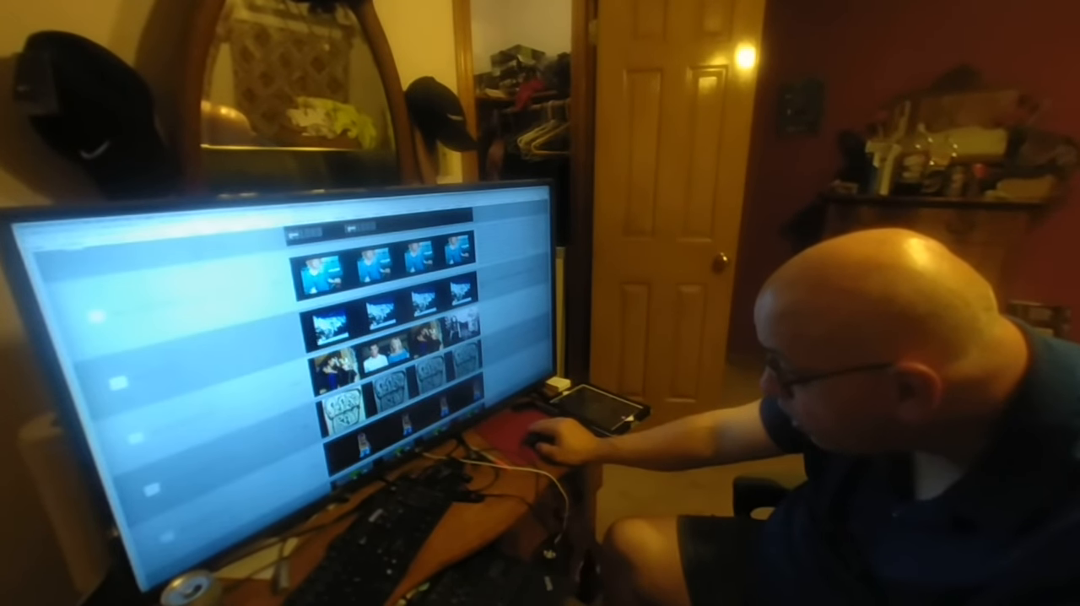
scroll(down, 3)
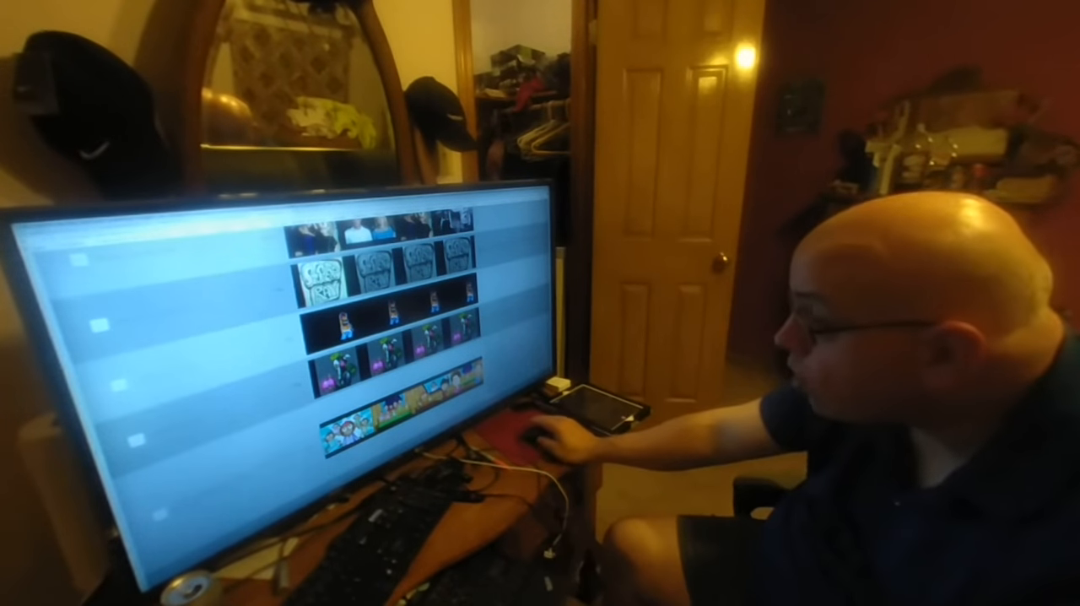